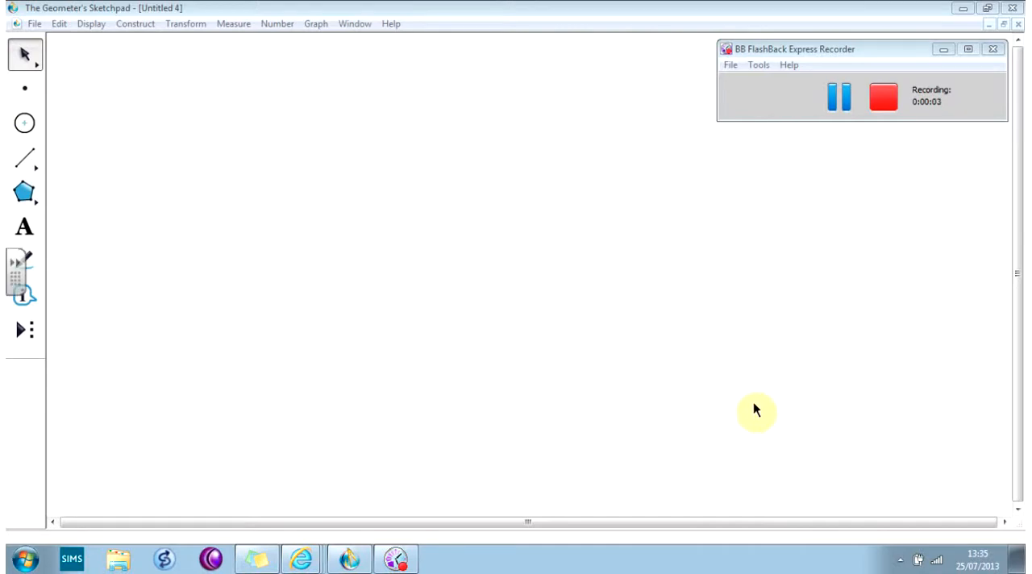
pyautogui.moveTo(565, 371)
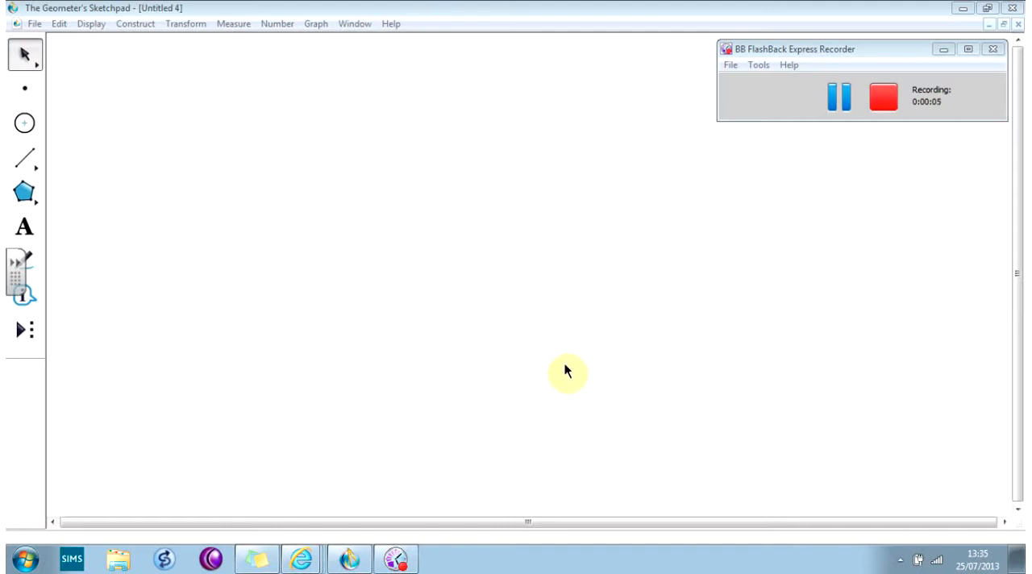
pyautogui.moveTo(45, 207)
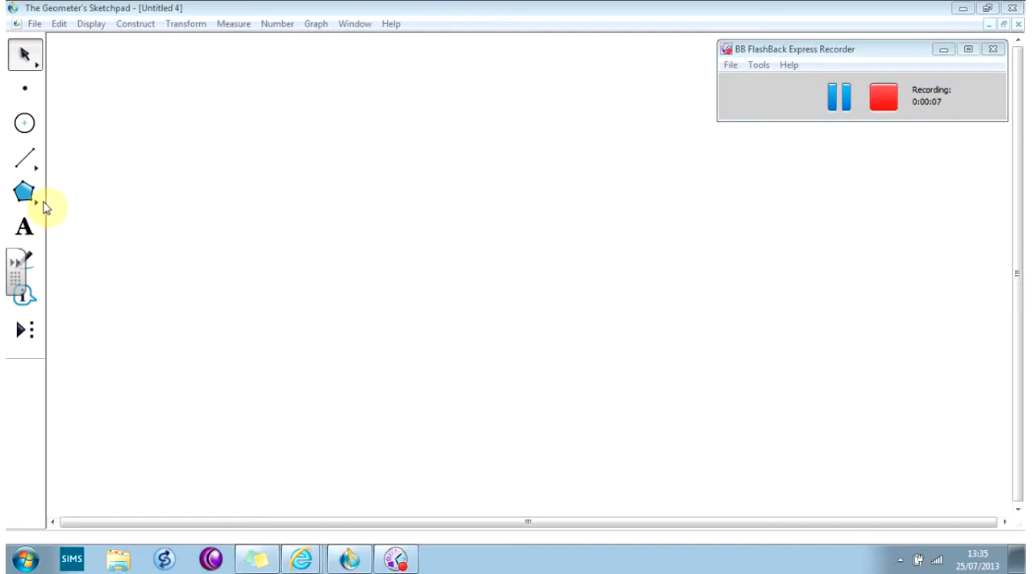
# Step: Draw a closed five-sided polygon with the Polygon tool
pyautogui.click(24, 190)
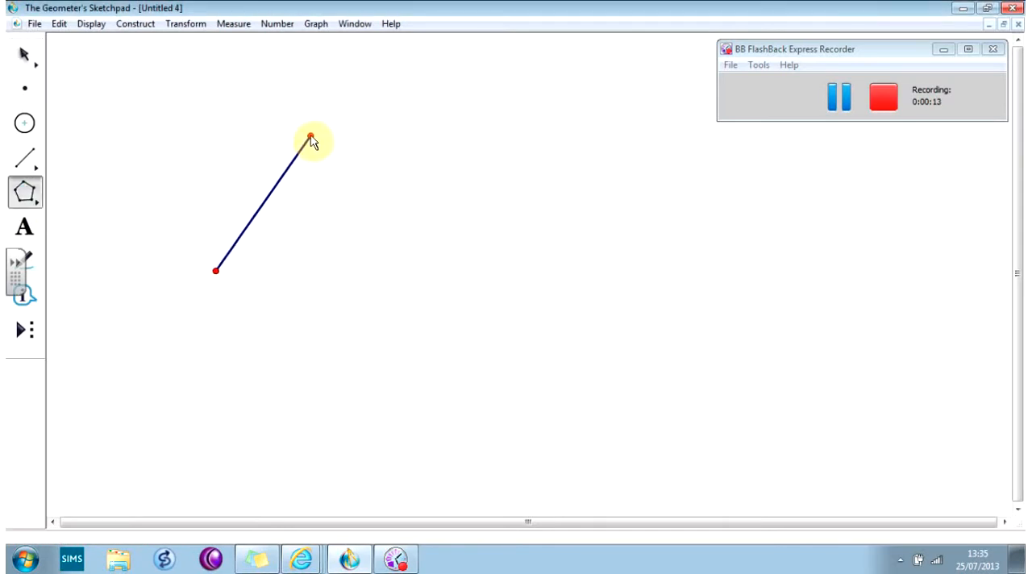
pyautogui.click(529, 154)
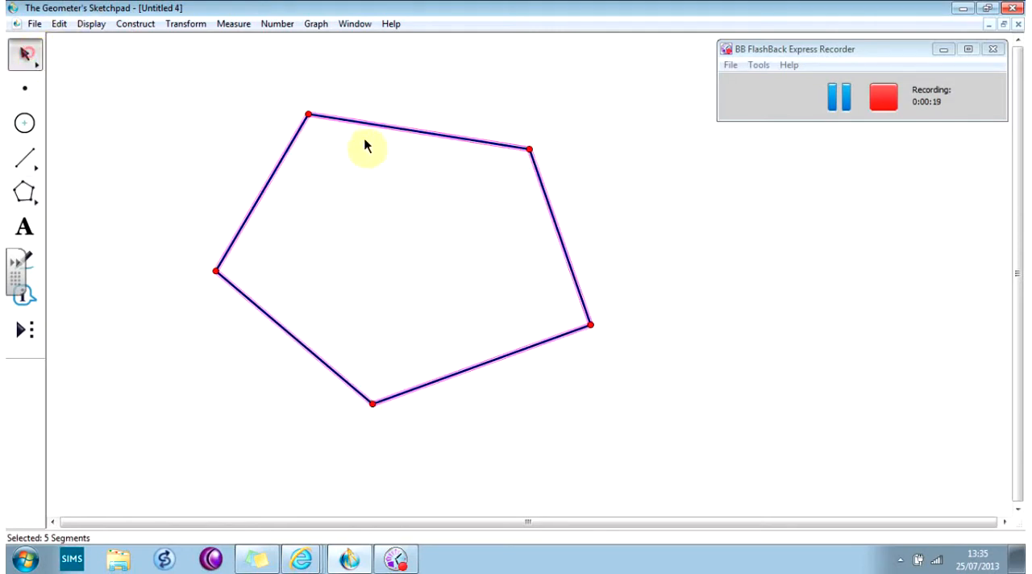
pyautogui.moveTo(219, 232)
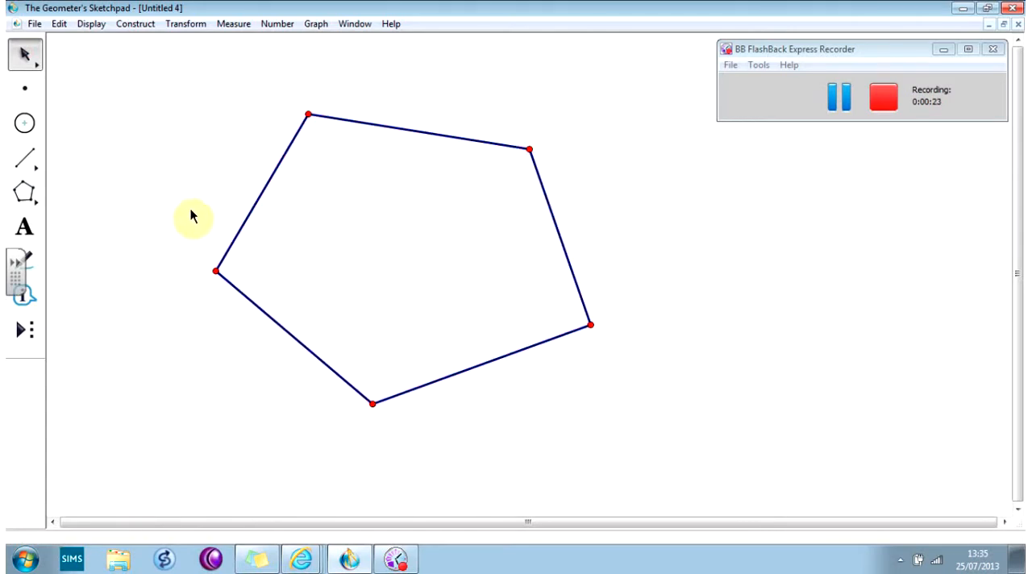
pyautogui.moveTo(24, 261)
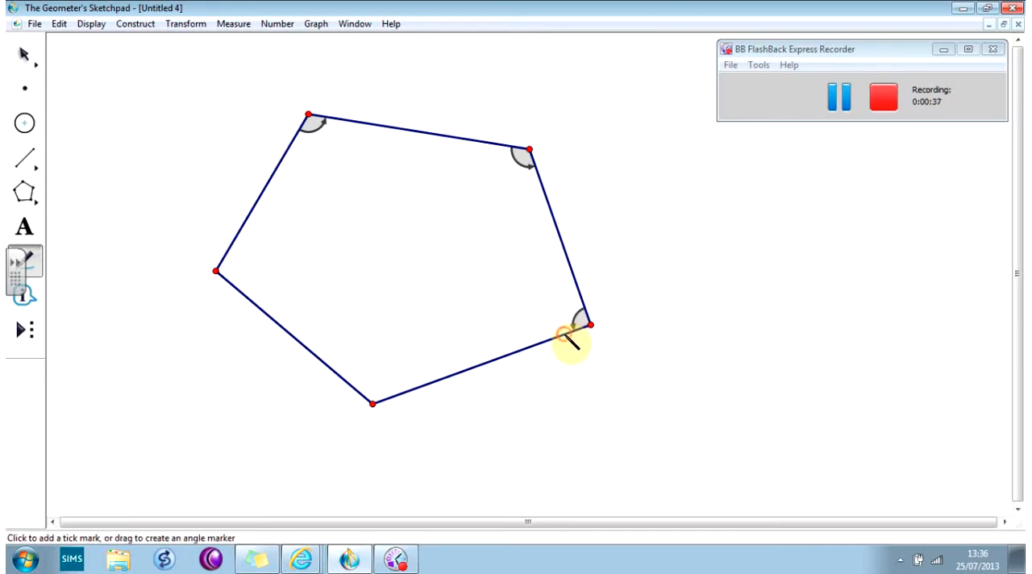
pyautogui.moveTo(387, 396)
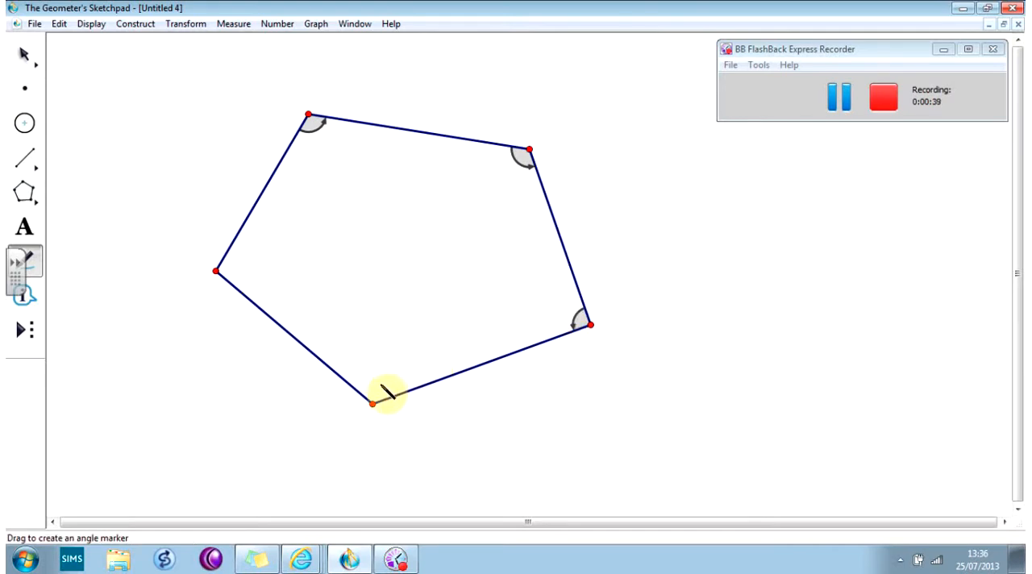
# Step: Mark the interior angle at the pentagon's bottom vertex with an angle marker
pyautogui.moveTo(391, 395); pyautogui.dragTo(363, 402)
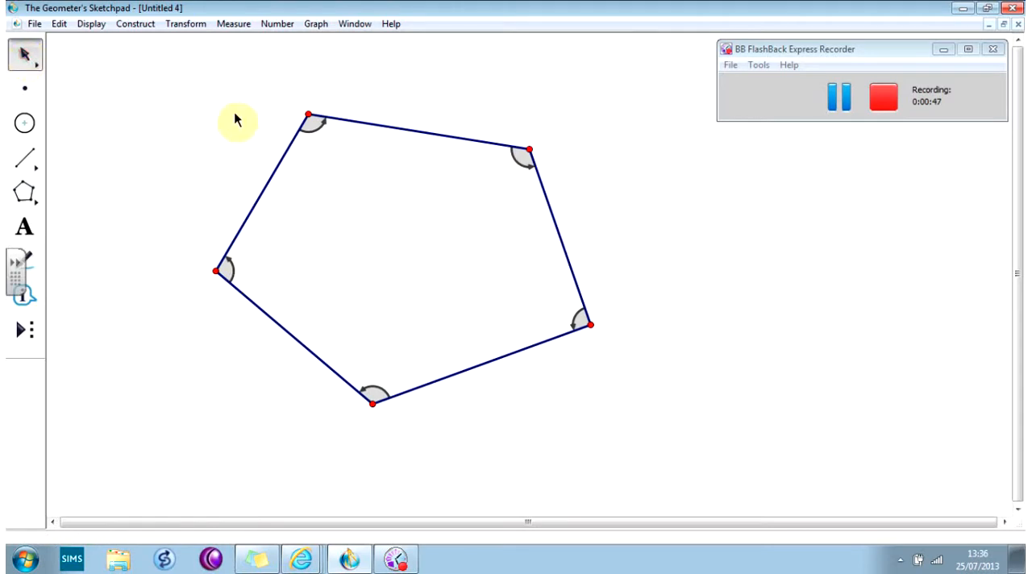
pyautogui.moveTo(319, 126)
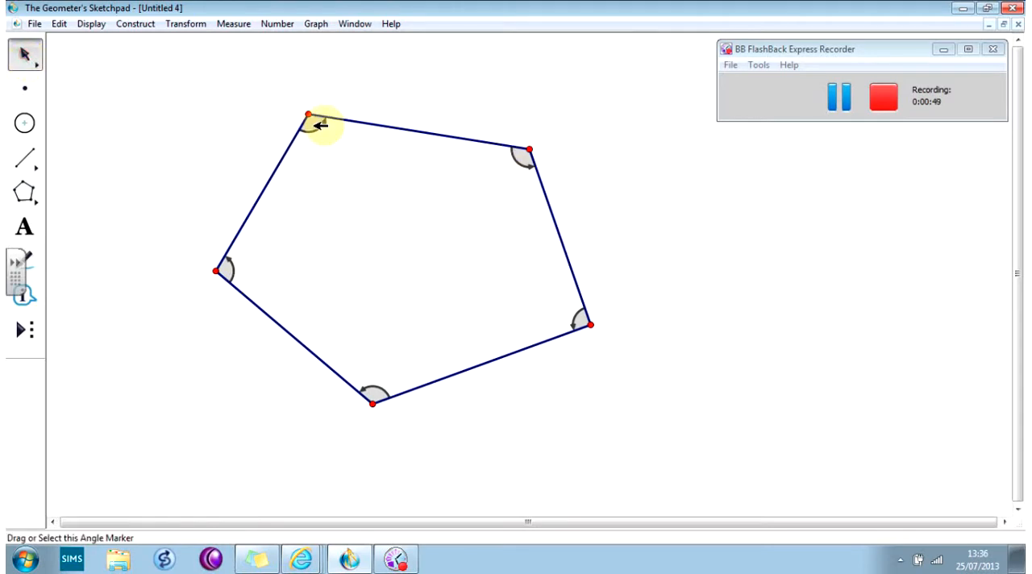
# Step: Measure angle ABC (111.54°) via Measure > Angle and place it near vertex B
pyautogui.click(310, 121)
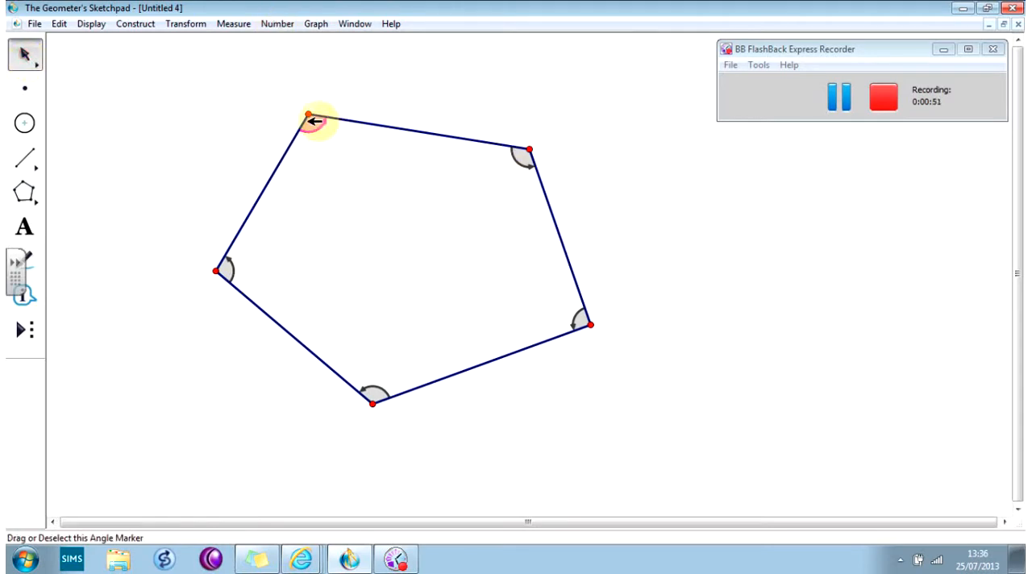
pyautogui.click(313, 121)
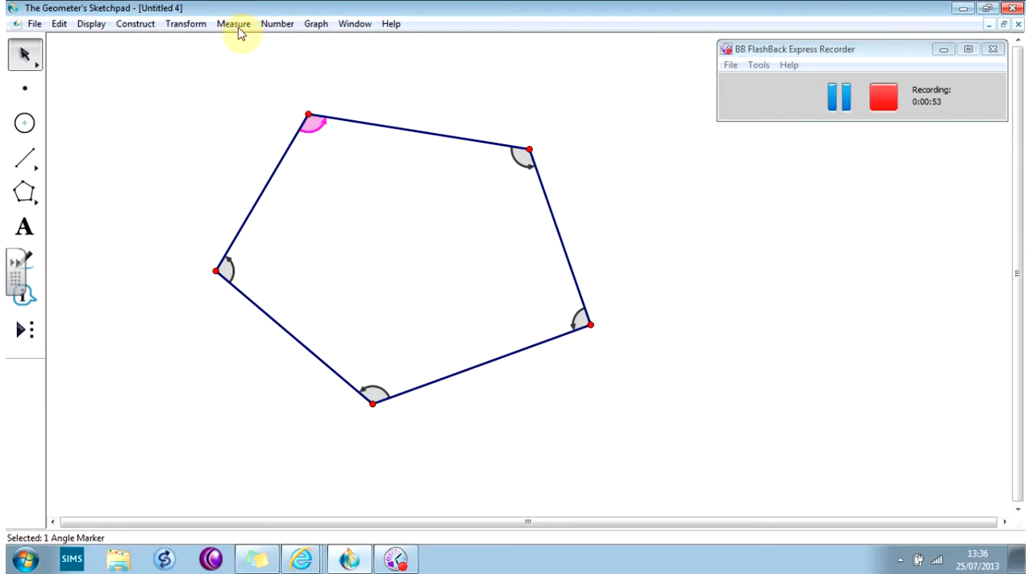
pyautogui.click(232, 22)
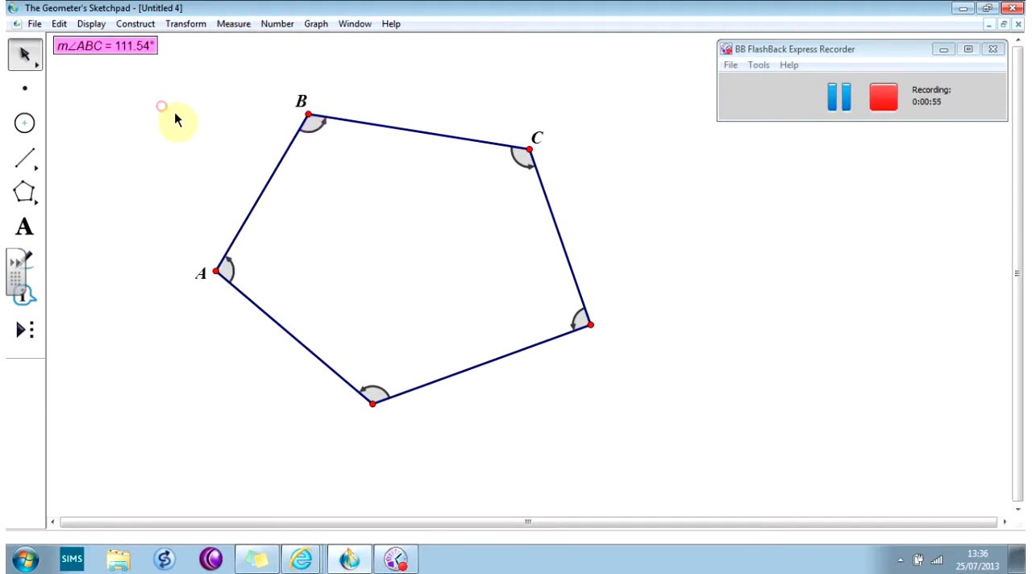
pyautogui.moveTo(105, 45); pyautogui.dragTo(284, 76)
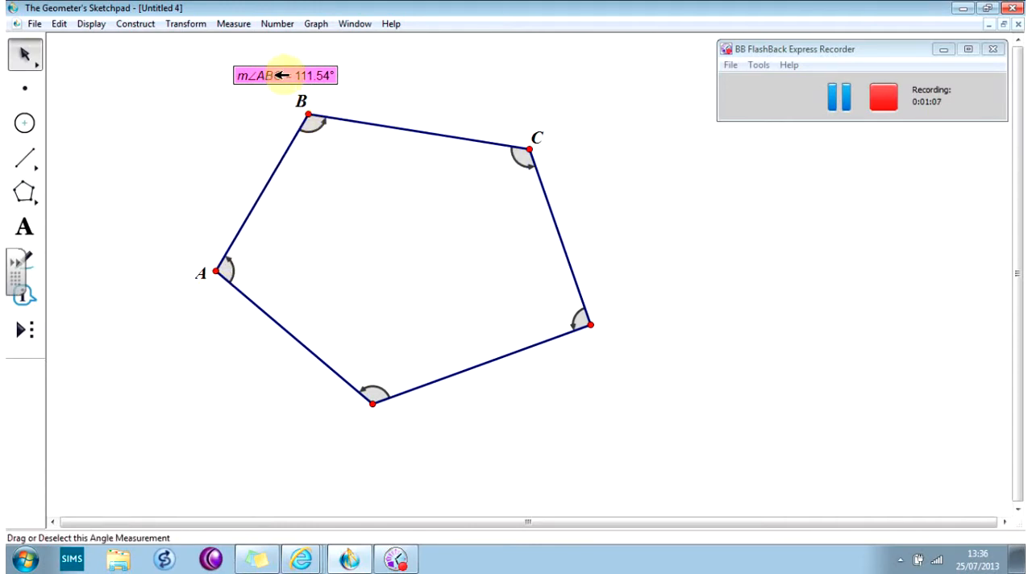
pyautogui.click(282, 75)
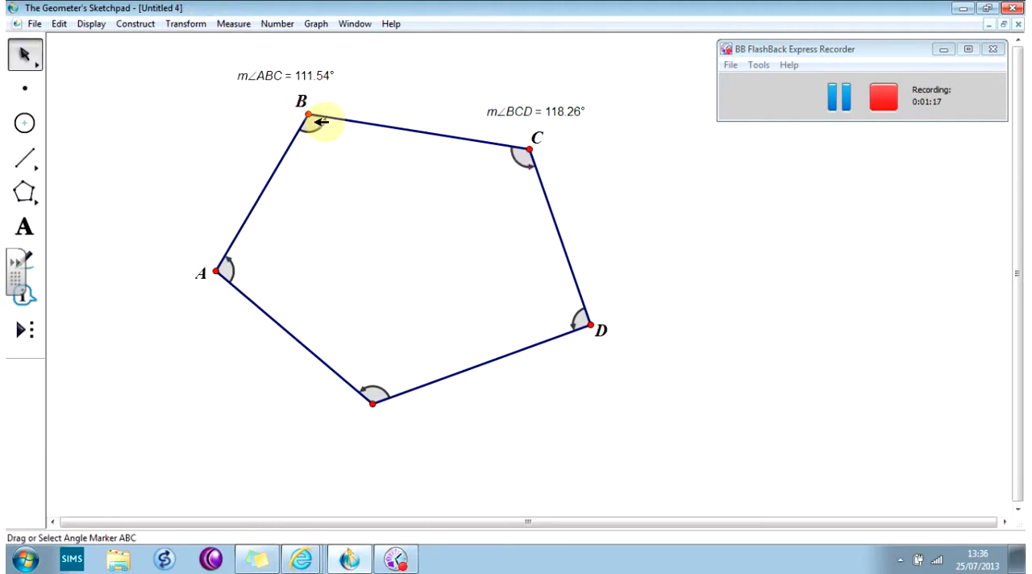
# Step: Redefine the angle markers at B and C as counter-clockwise via Properties > Marker
pyautogui.rightClick(309, 121)
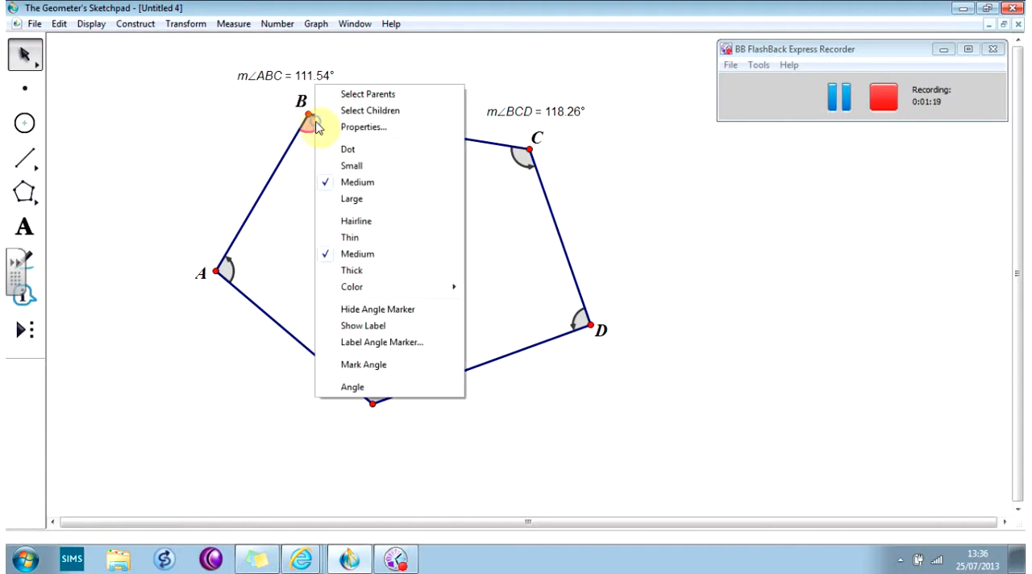
pyautogui.click(365, 126)
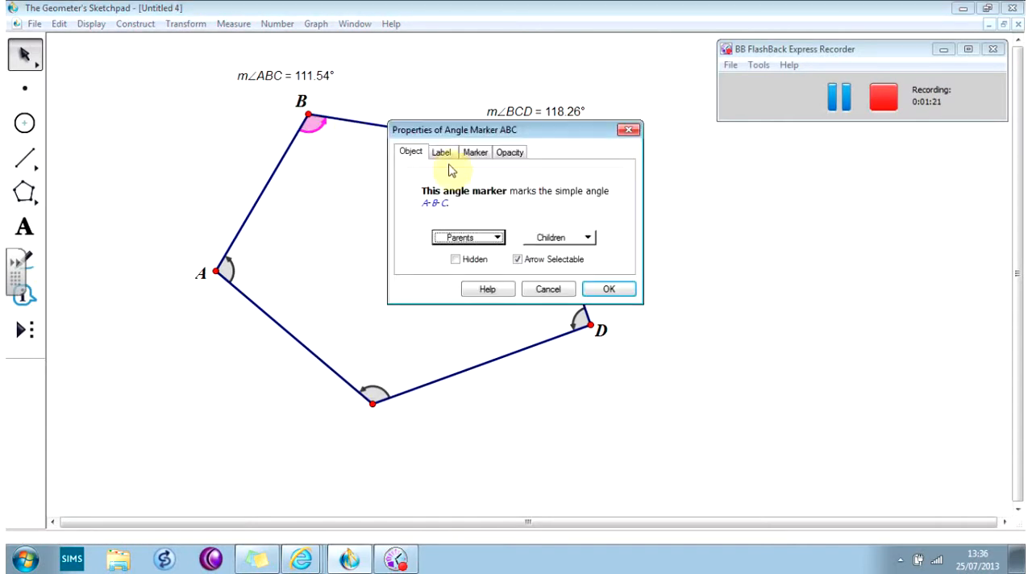
pyautogui.click(474, 151)
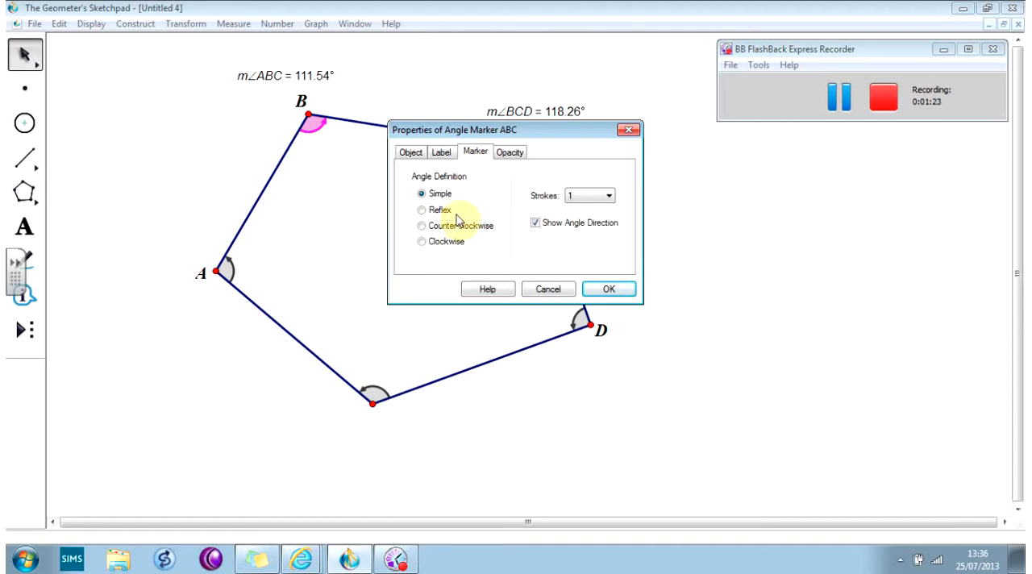
pyautogui.moveTo(315, 144)
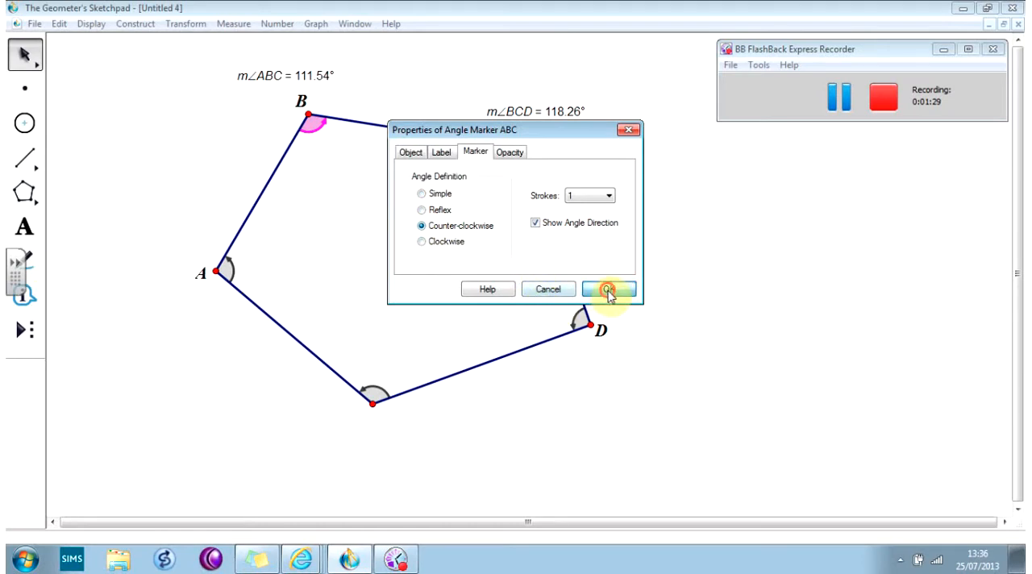
pyautogui.click(607, 289)
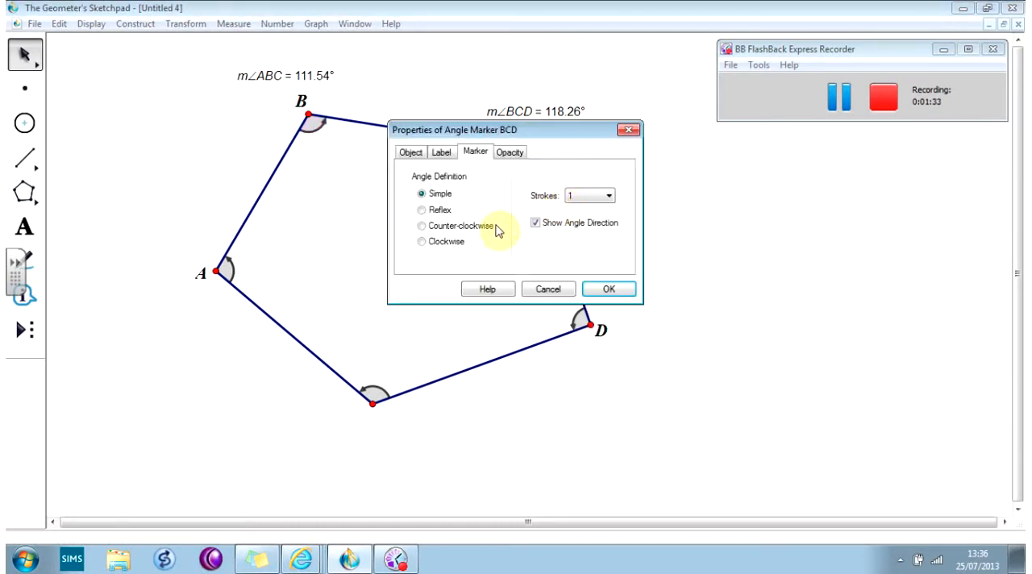
pyautogui.click(610, 289)
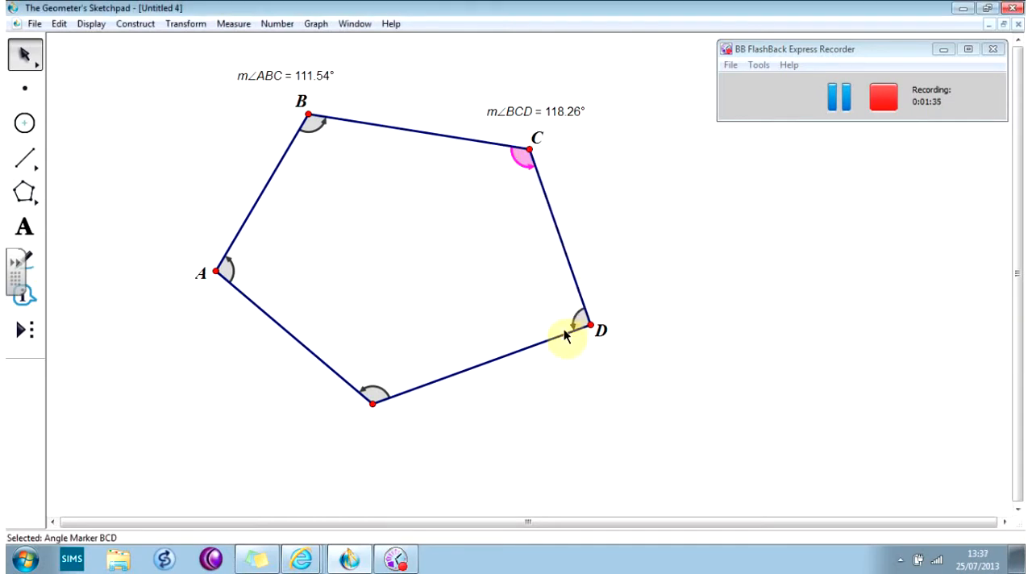
# Step: Redefine the angle markers at D and the bottom vertex as counter-clockwise
pyautogui.rightClick(581, 326)
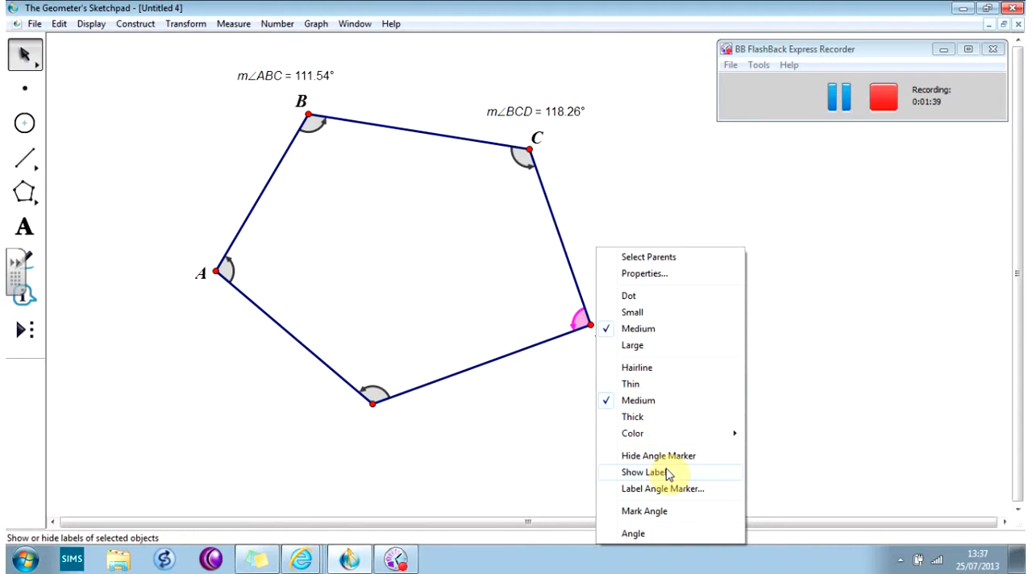
pyautogui.click(646, 274)
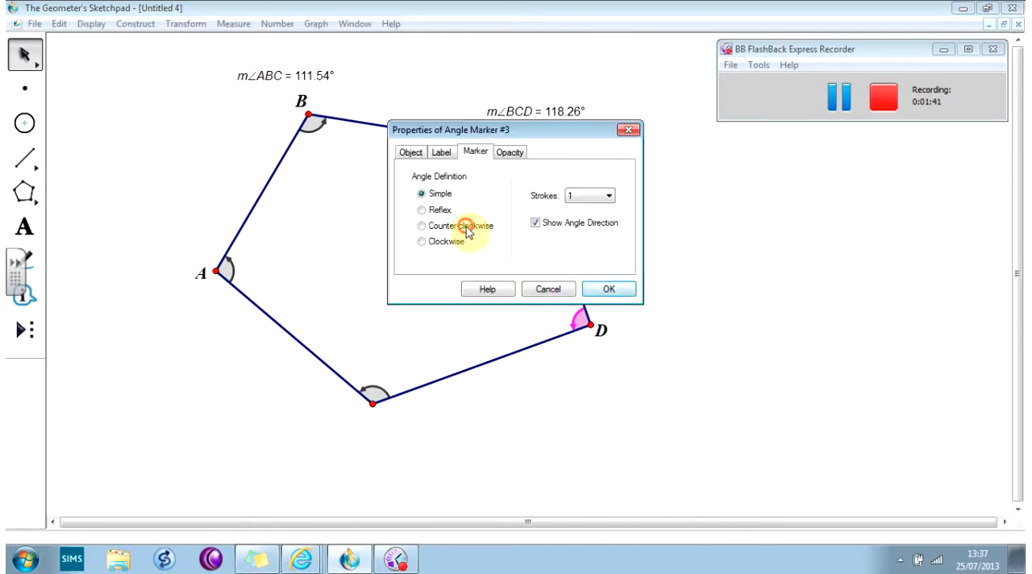
pyautogui.click(610, 288)
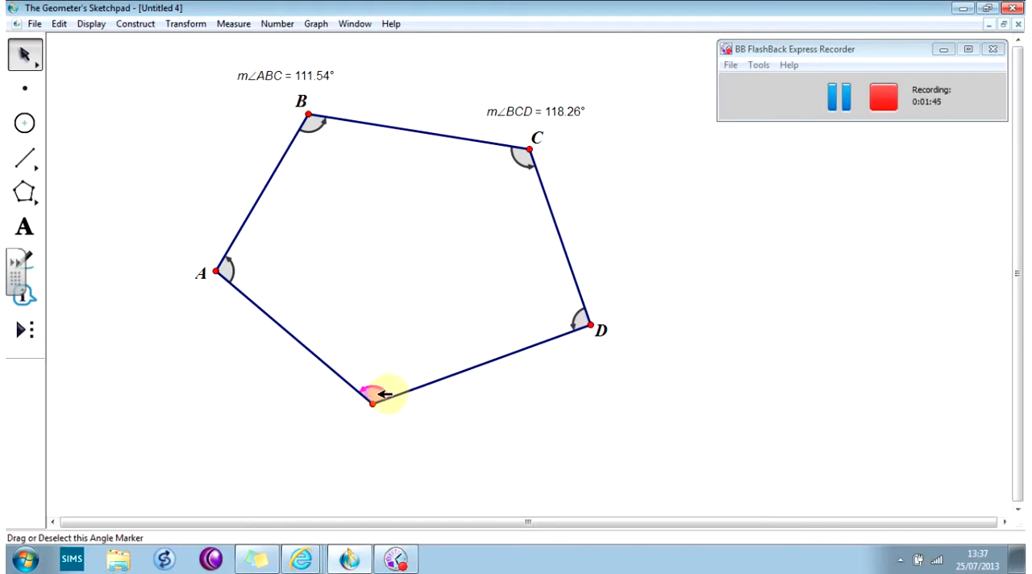
pyautogui.doubleClick(372, 396)
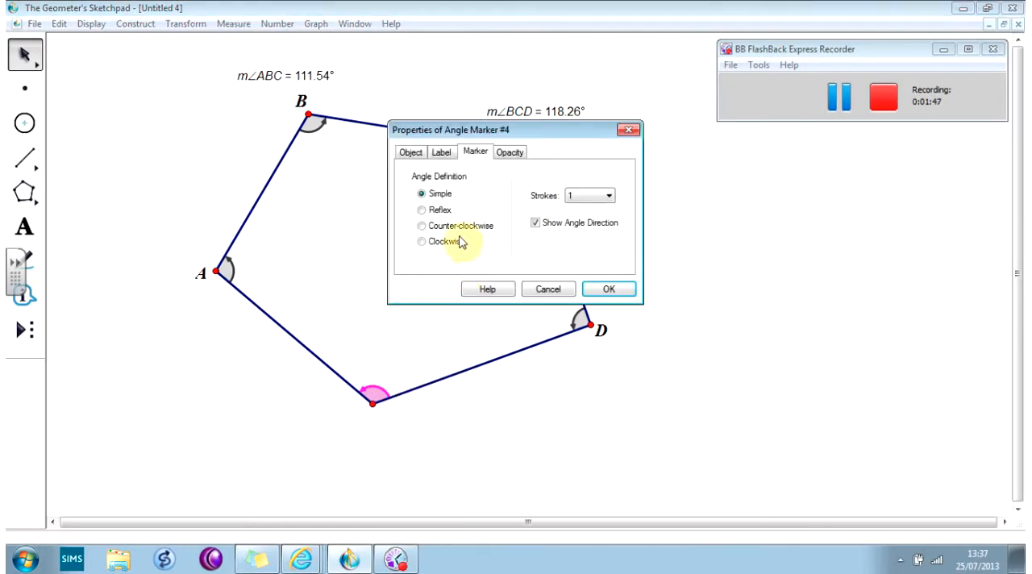
pyautogui.click(610, 289)
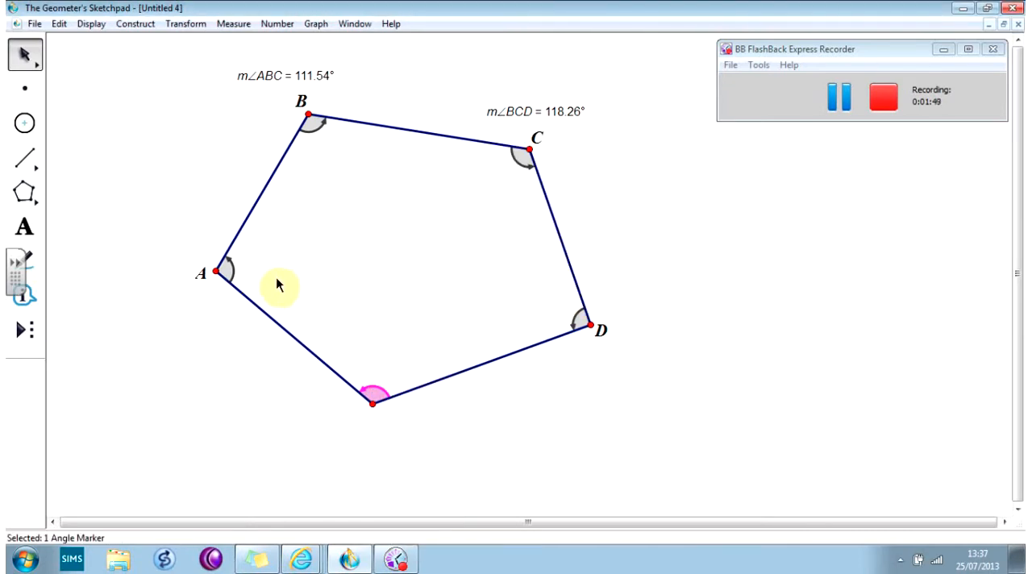
# Step: Redefine the angle marker at A as counter-clockwise and select the marker at D
pyautogui.doubleClick(228, 271)
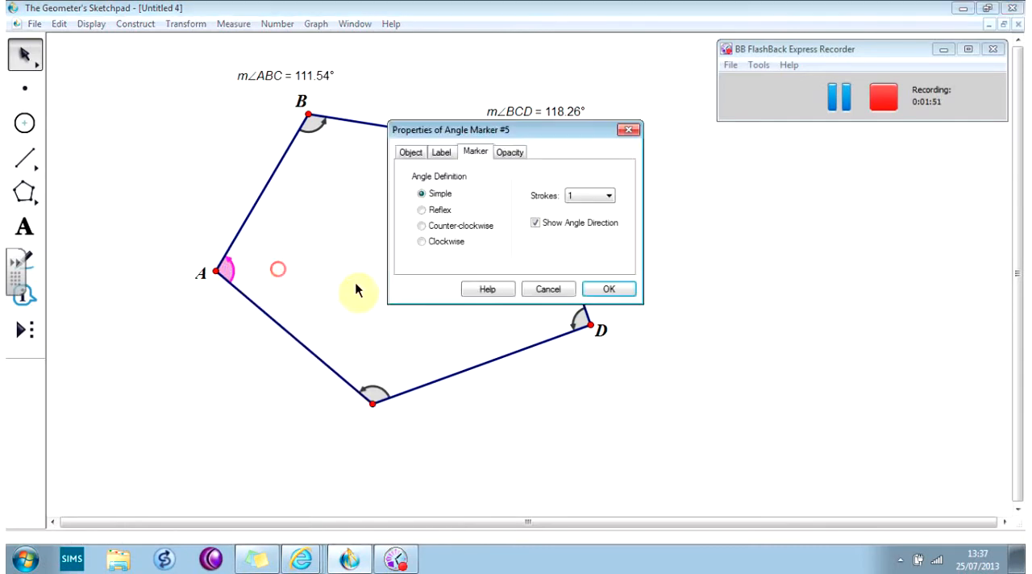
pyautogui.click(421, 225)
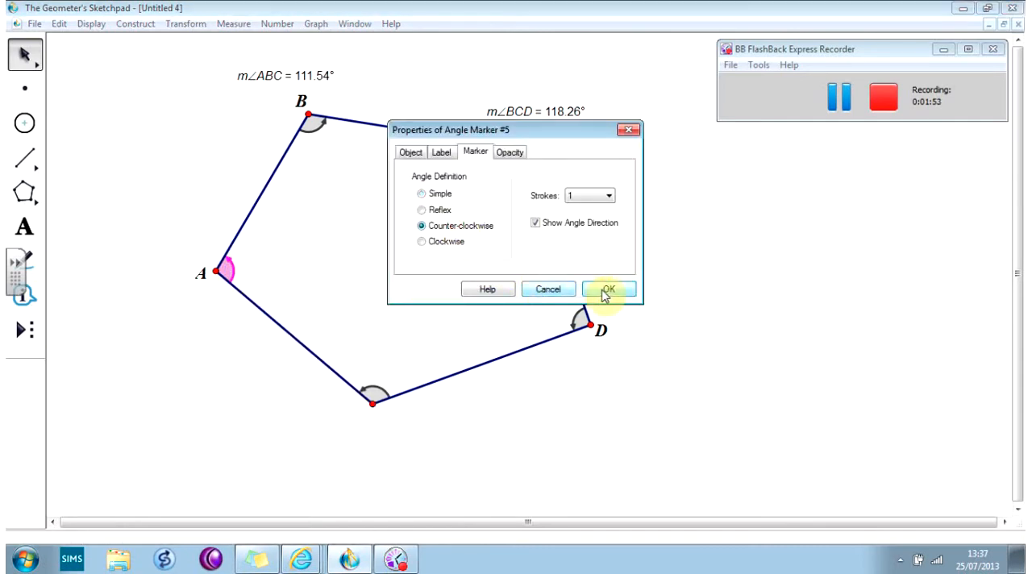
pyautogui.click(610, 289)
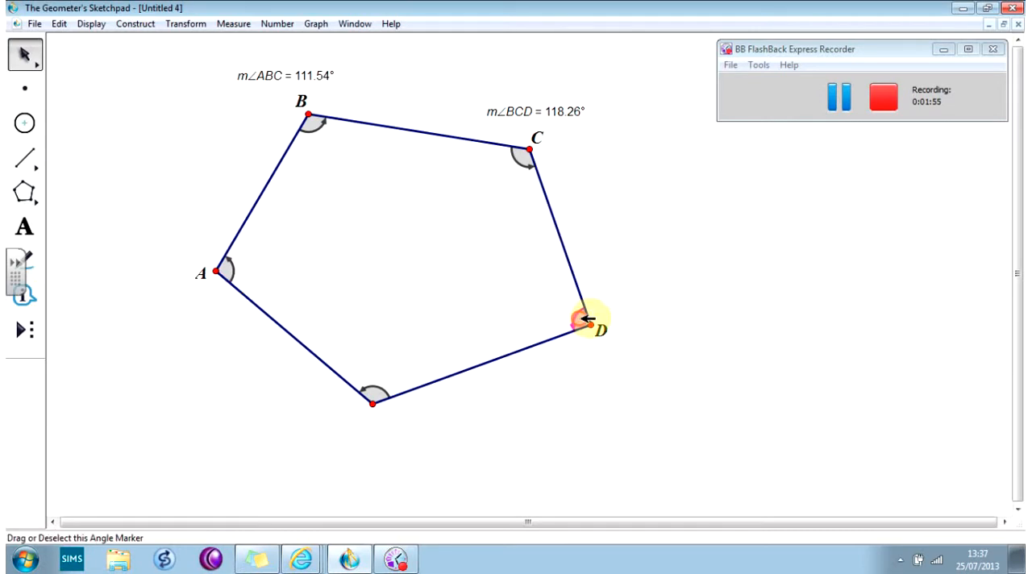
pyautogui.click(232, 23)
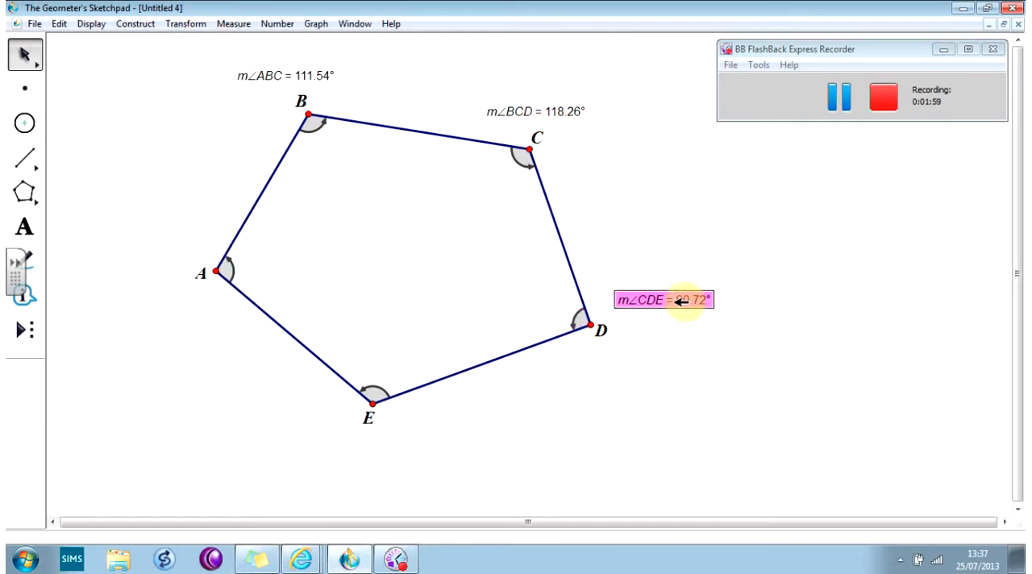
# Step: Measure angles DEA (119.76°) and EAB (99.72°), placing m∠EAB beside vertex A
pyautogui.click(233, 22)
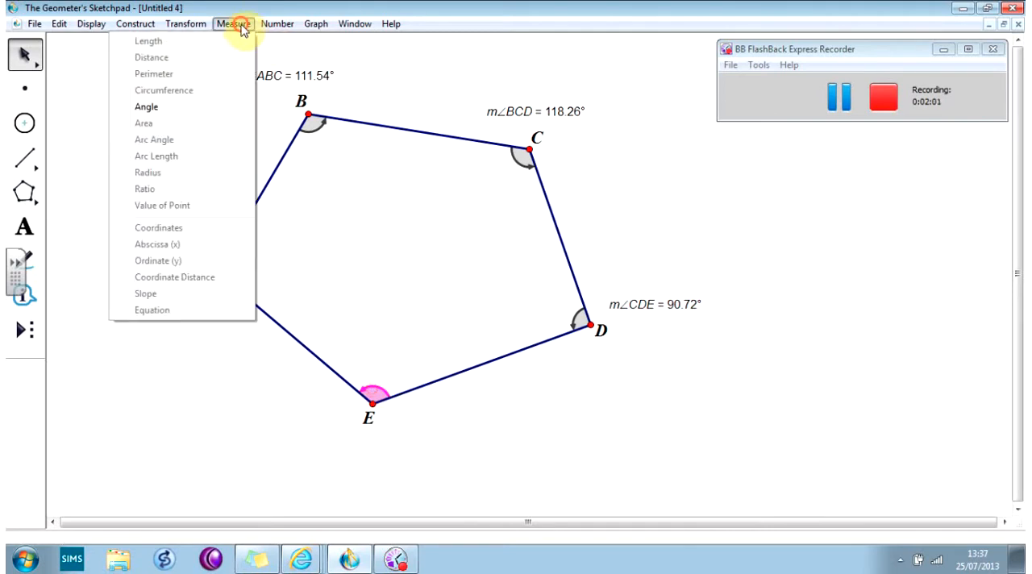
pyautogui.click(145, 106)
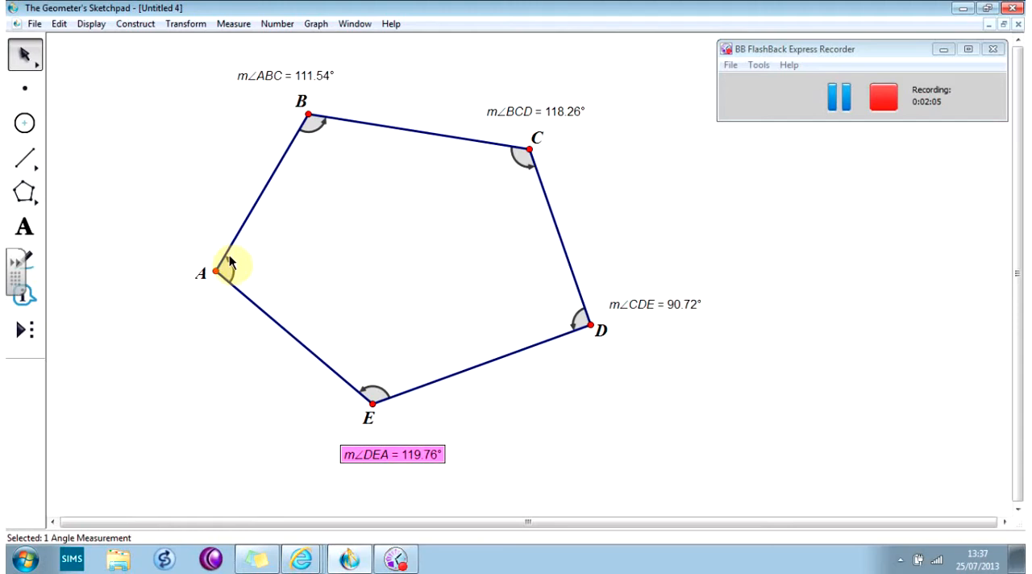
pyautogui.click(233, 23)
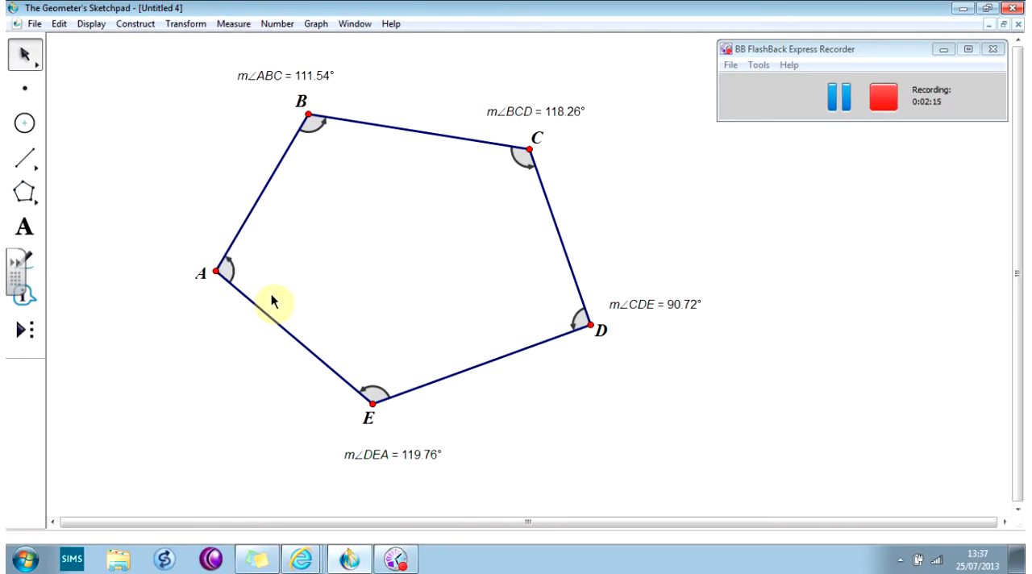
pyautogui.click(390, 455)
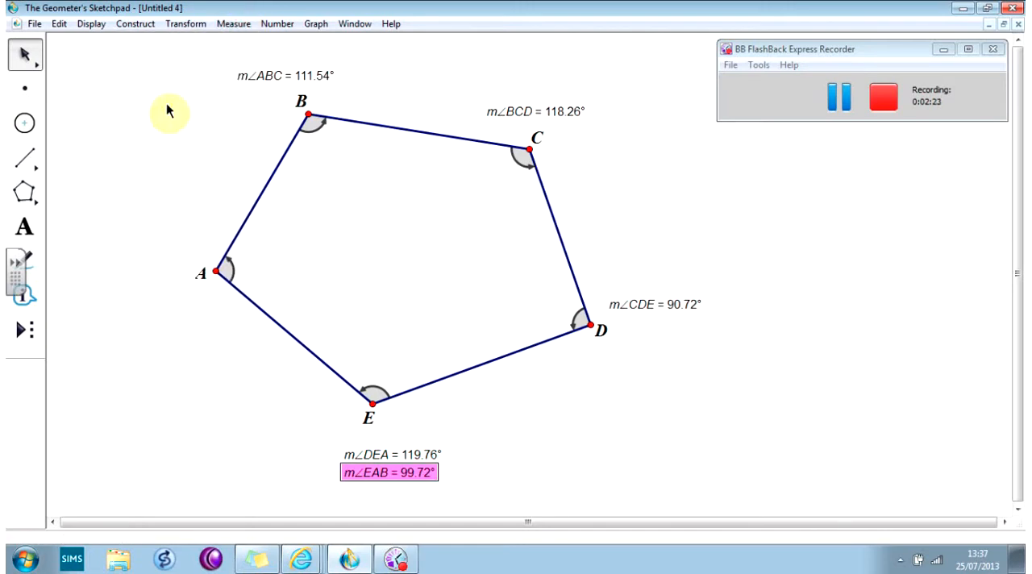
pyautogui.moveTo(387, 471); pyautogui.dragTo(132, 256)
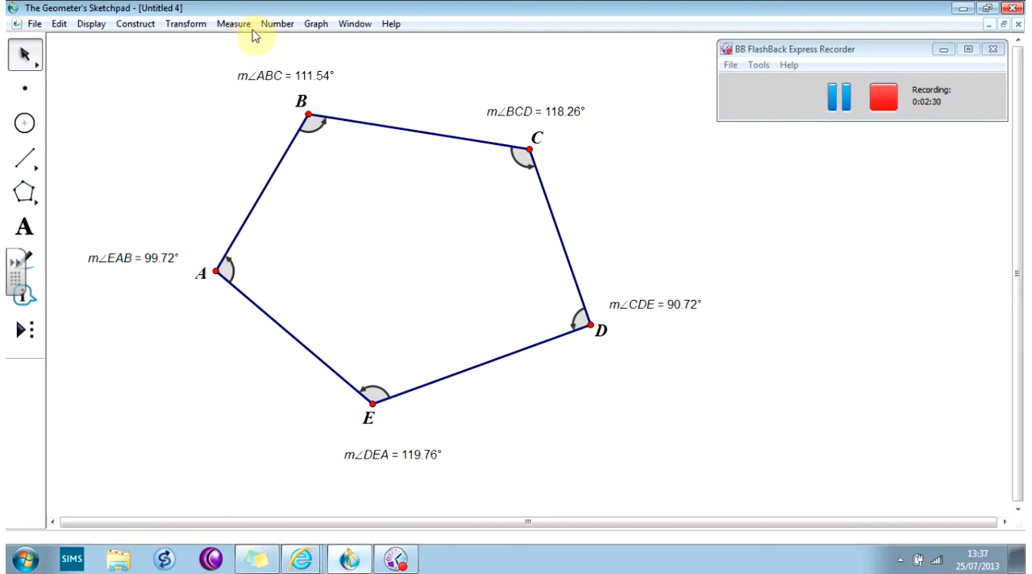
# Step: Build a calculation summing m∠ABC + m∠BCD + m∠CDE + m∠DEA + m∠EAB
pyautogui.click(277, 23)
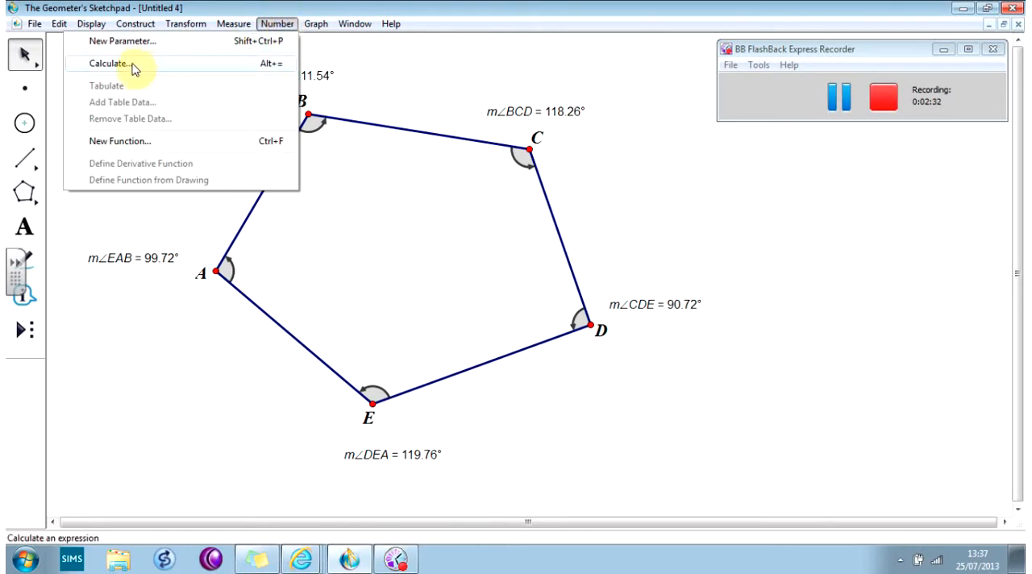
pyautogui.click(109, 63)
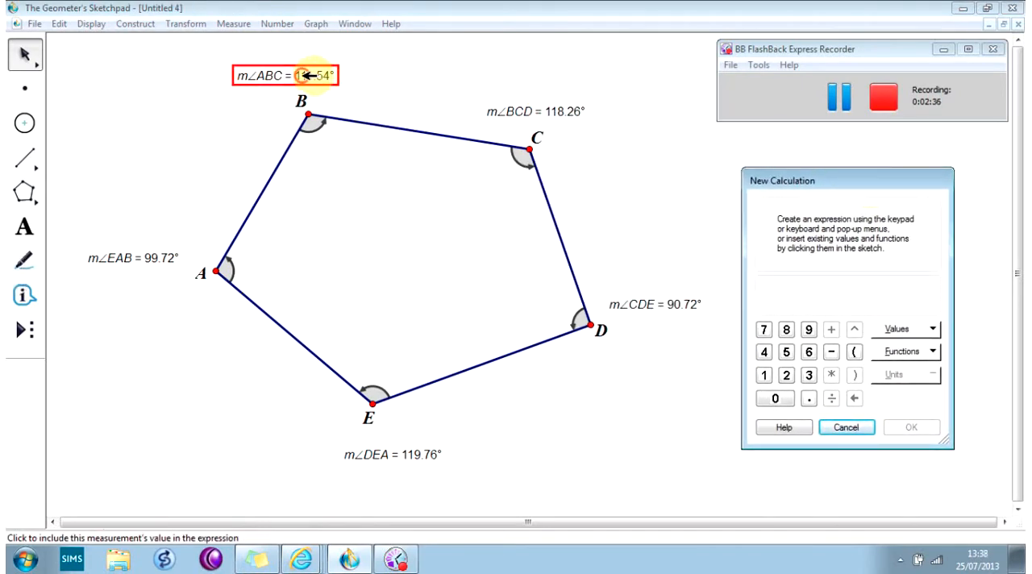
pyautogui.click(283, 76)
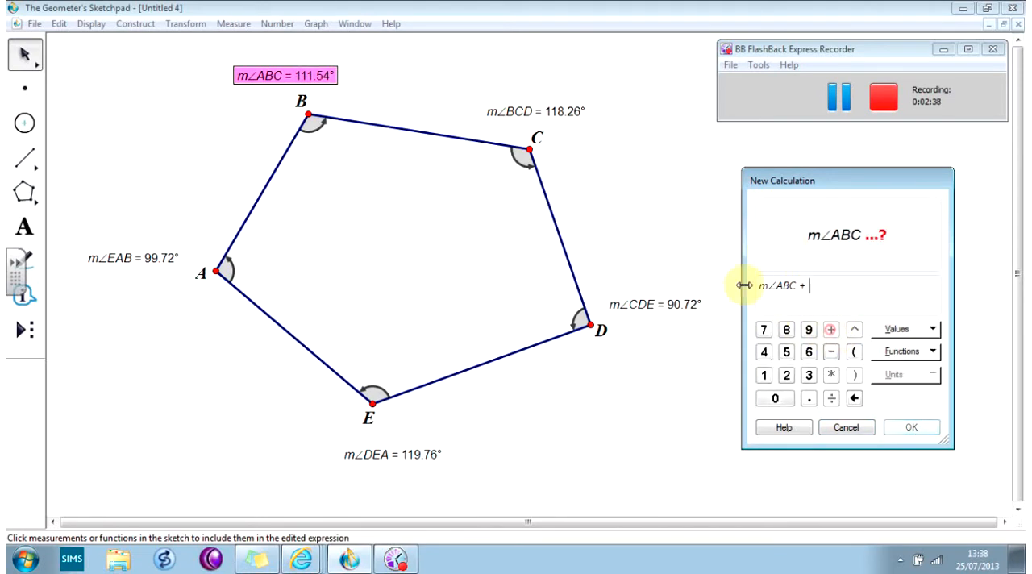
pyautogui.click(535, 111)
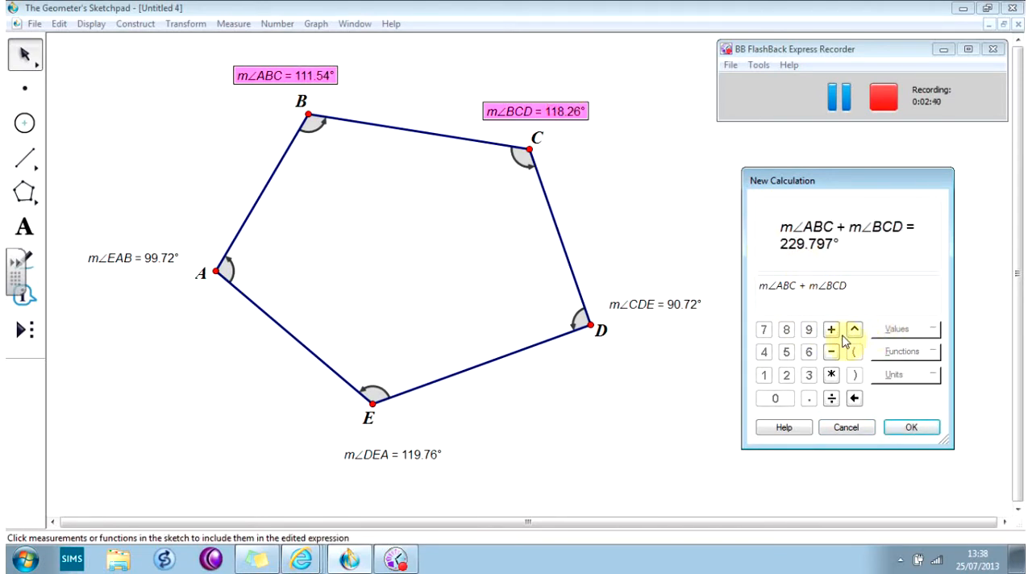
pyautogui.click(654, 305)
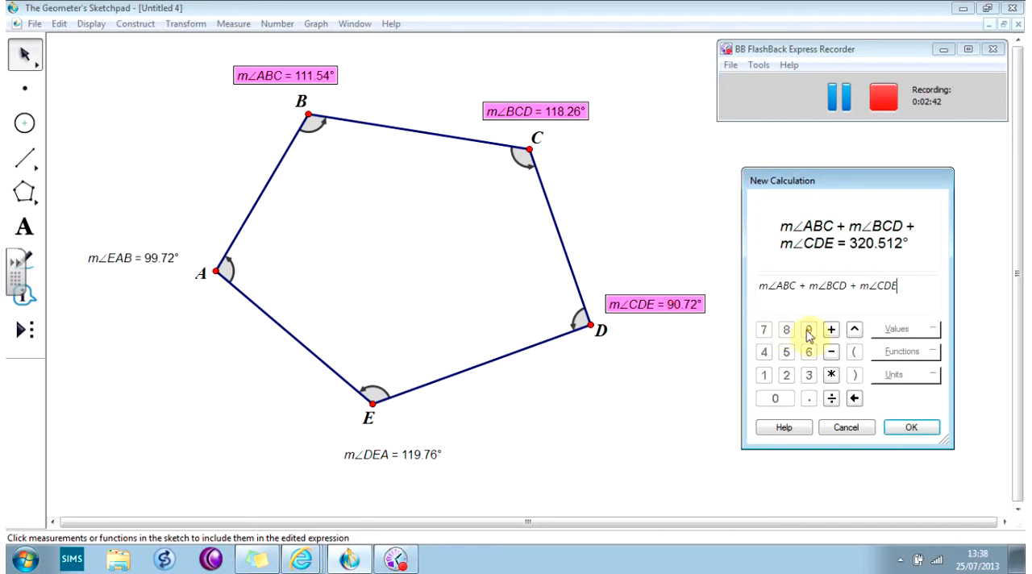
pyautogui.click(392, 454)
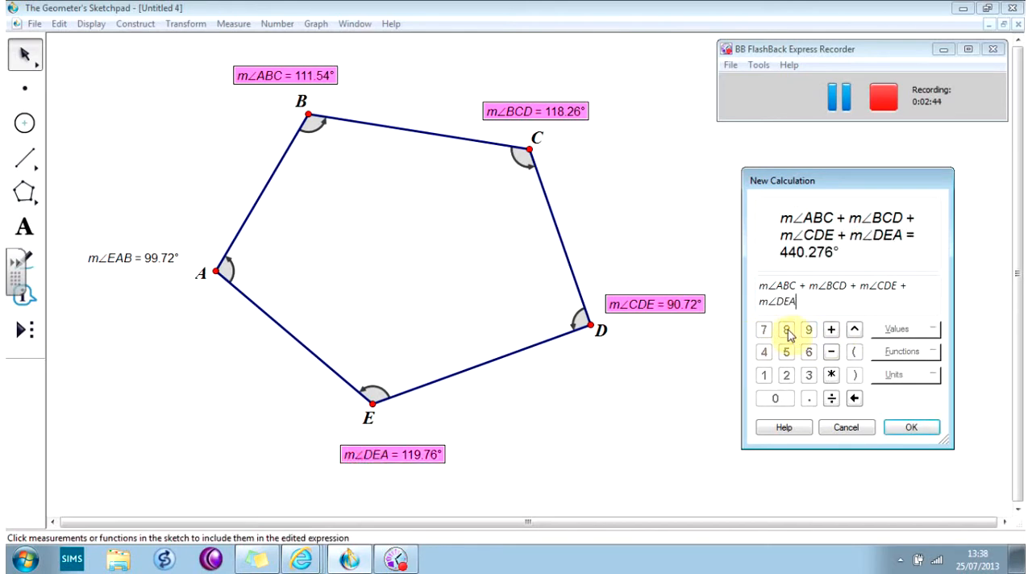
pyautogui.click(132, 258)
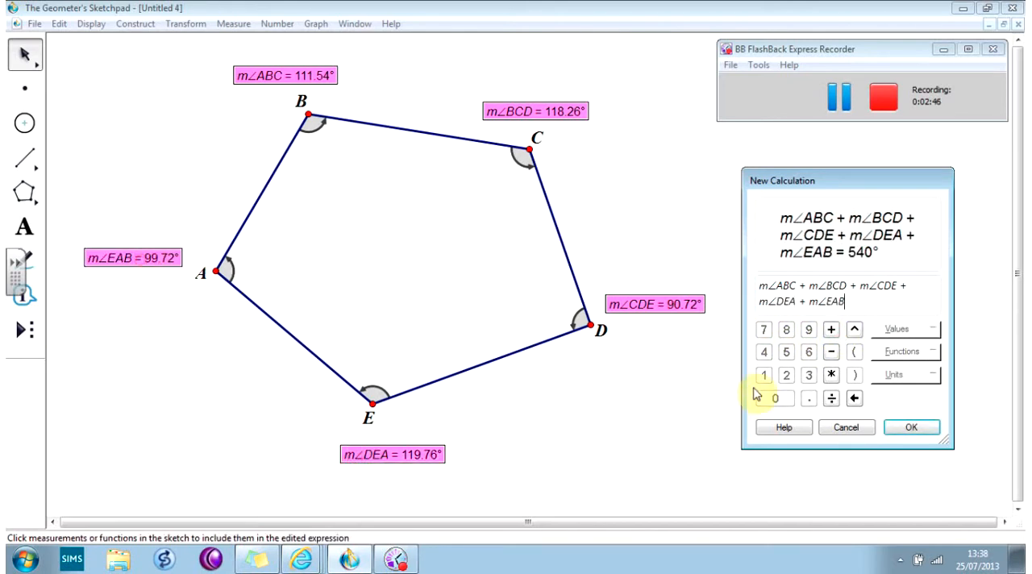
# Step: Confirm the 540.00° angle sum and place it below the pentagon on the right
pyautogui.click(910, 426)
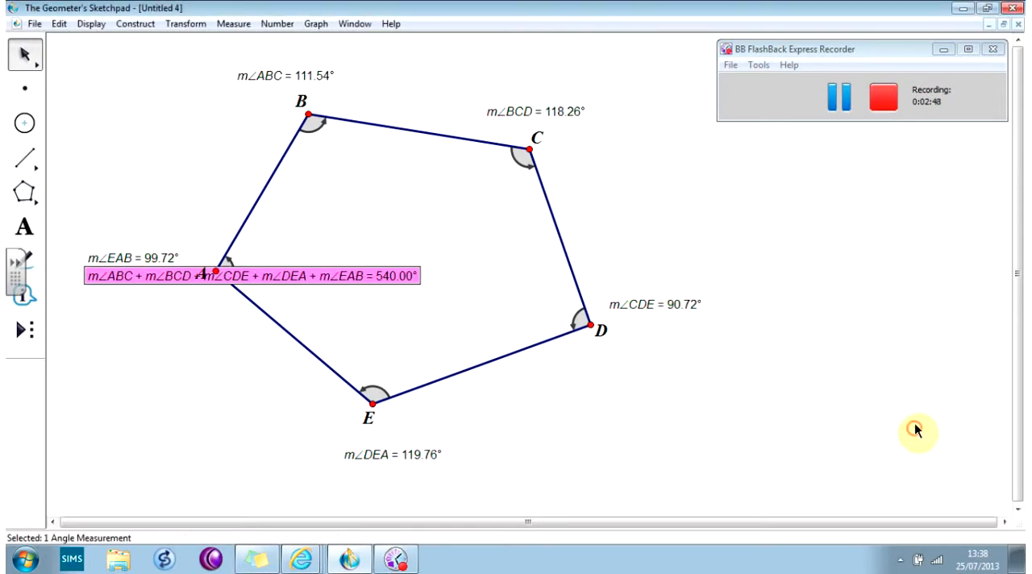
pyautogui.moveTo(250, 276); pyautogui.dragTo(693, 423)
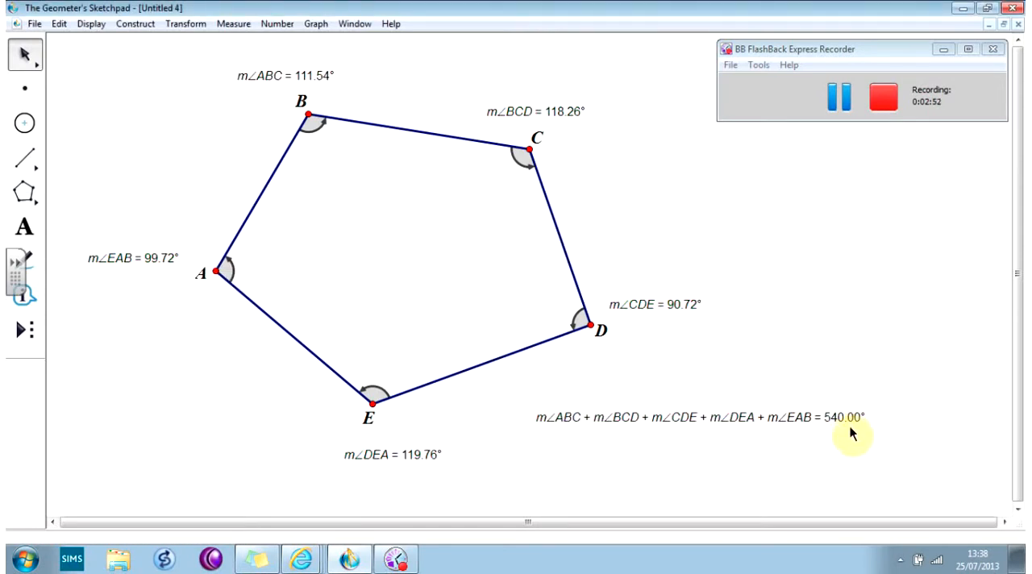
pyautogui.moveTo(794, 384)
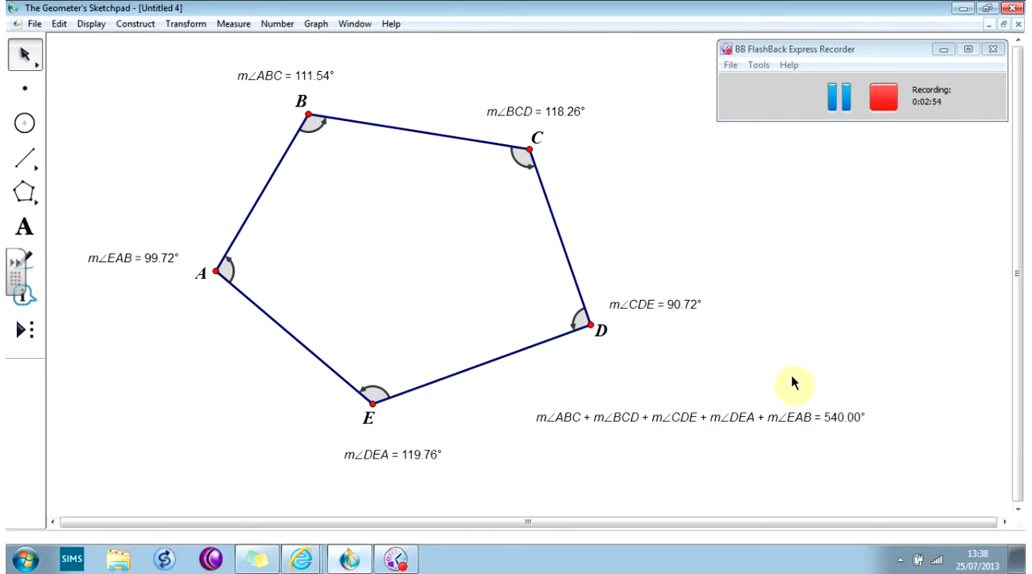
# Step: Drag vertices D and C inward then restore a convex pentagon; the sum stays 540.00°
pyautogui.moveTo(589, 326); pyautogui.dragTo(574, 315)
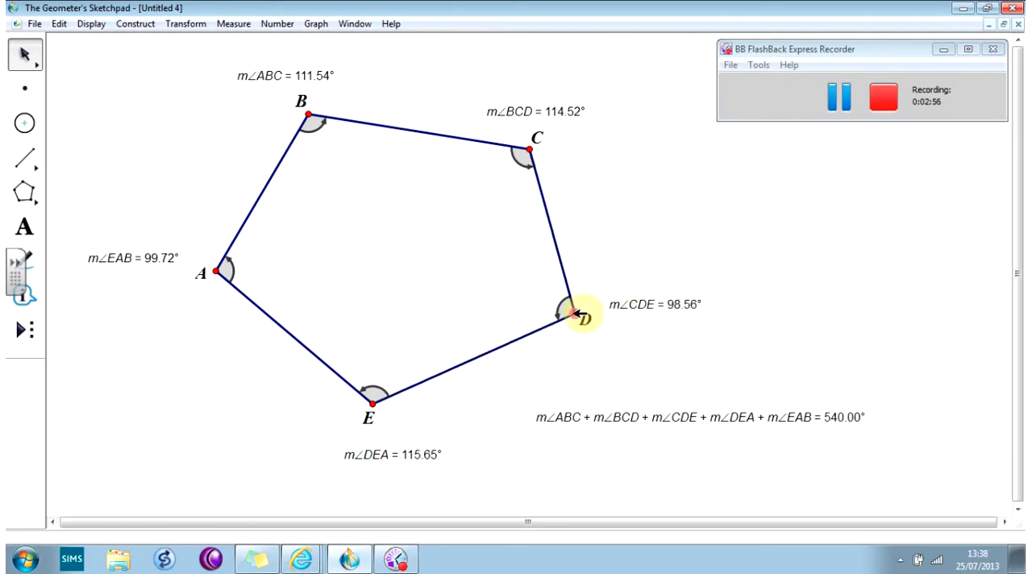
pyautogui.moveTo(574, 315); pyautogui.dragTo(361, 294)
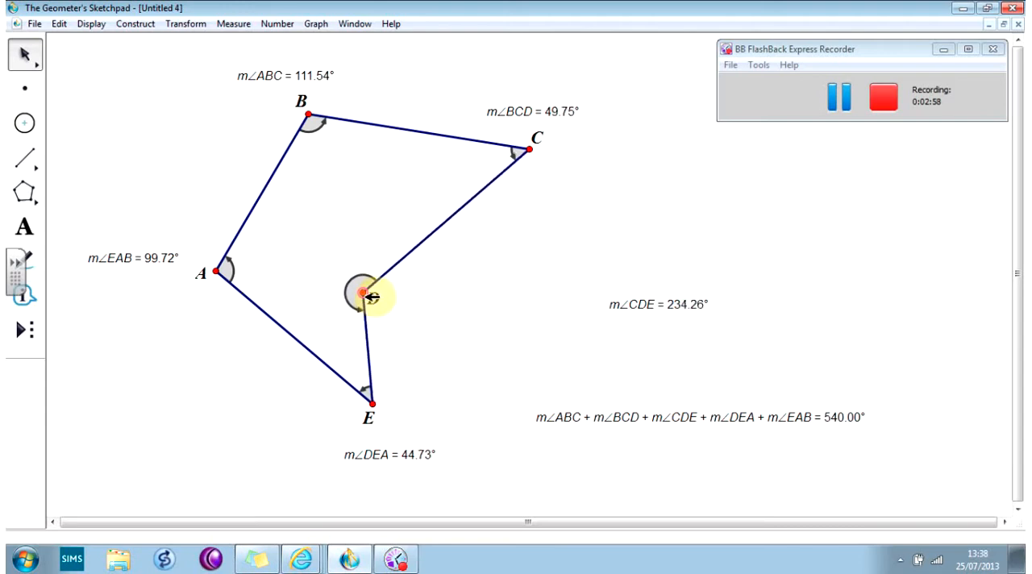
pyautogui.moveTo(362, 293); pyautogui.dragTo(529, 322)
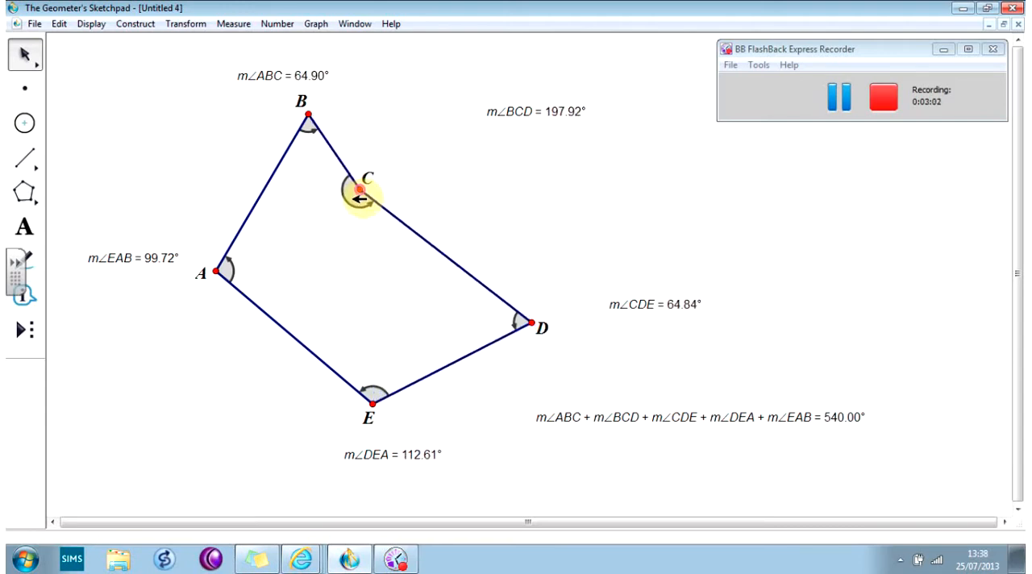
pyautogui.moveTo(358, 190); pyautogui.dragTo(298, 158)
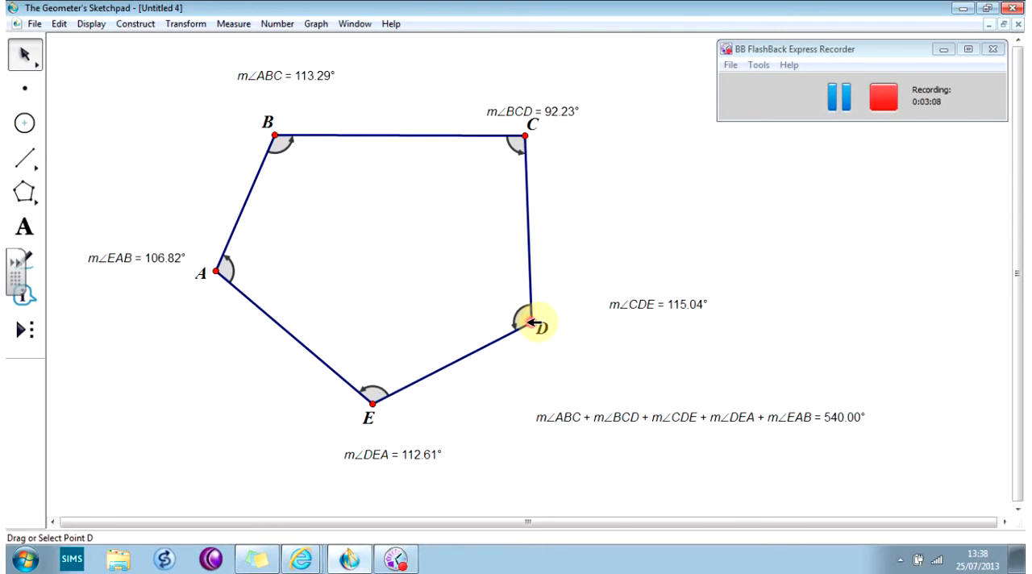
# Step: Flatten angle CDE to nearly 180°, push it reflex, then move D back outward; sum stays 540.00°
pyautogui.moveTo(531, 321); pyautogui.dragTo(494, 313)
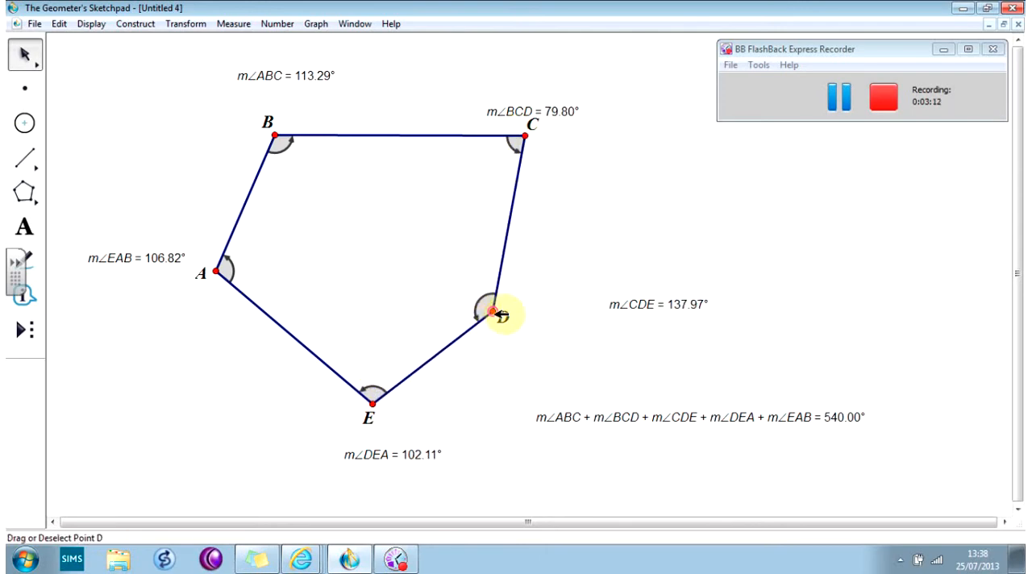
pyautogui.moveTo(493, 313); pyautogui.dragTo(442, 291)
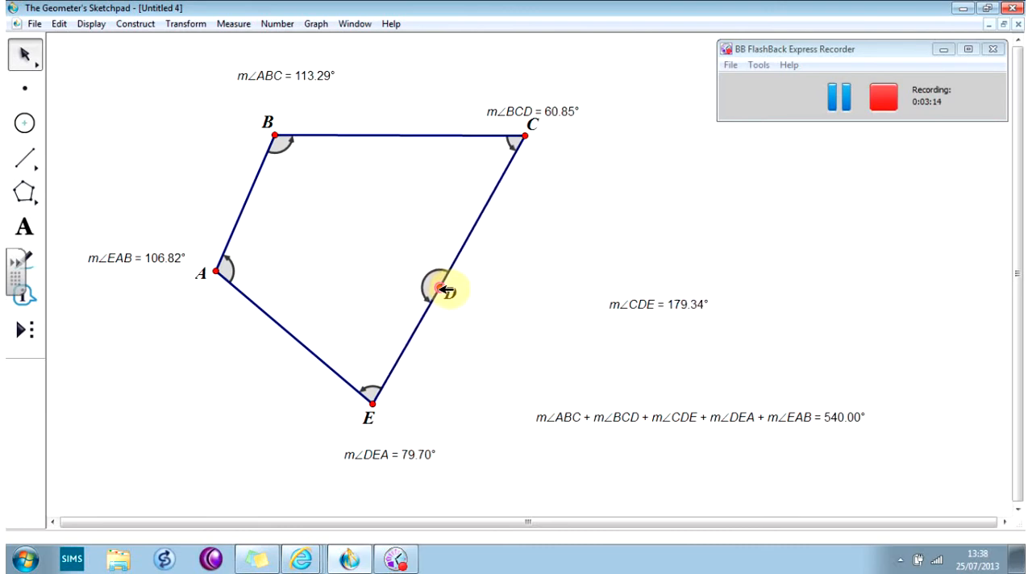
pyautogui.moveTo(442, 291); pyautogui.dragTo(438, 287)
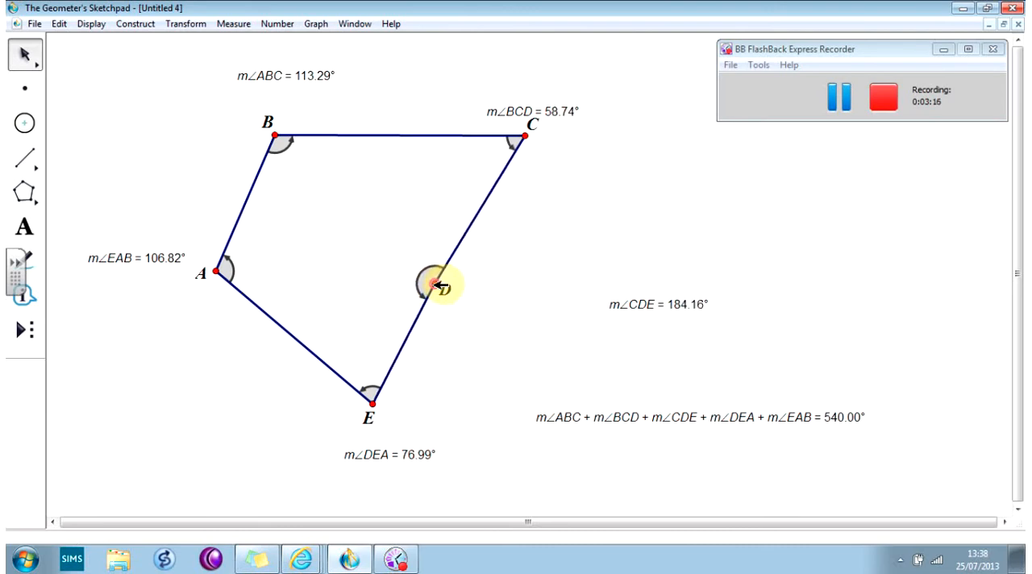
pyautogui.moveTo(435, 287); pyautogui.dragTo(500, 326)
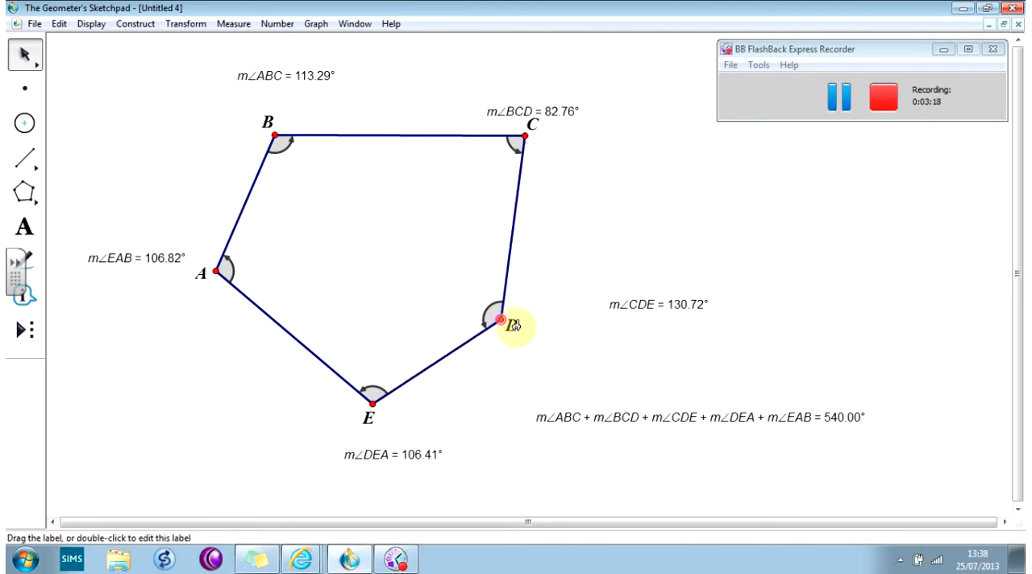
# Step: Drag vertex B down toward A then up into a regular-looking pentagon; sum stays 540.00°
pyautogui.moveTo(503, 324); pyautogui.dragTo(271, 191)
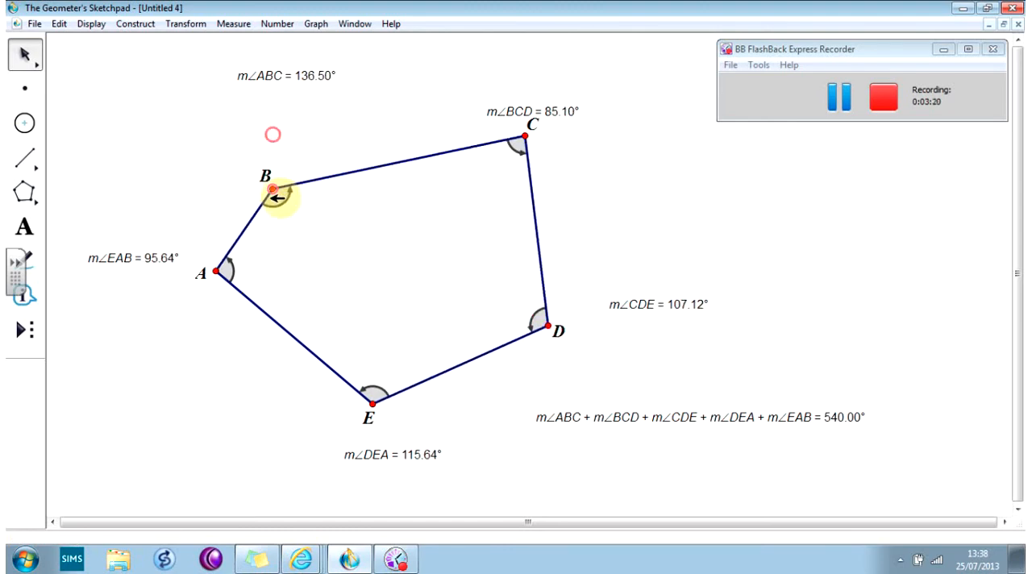
pyautogui.moveTo(271, 187); pyautogui.dragTo(266, 120)
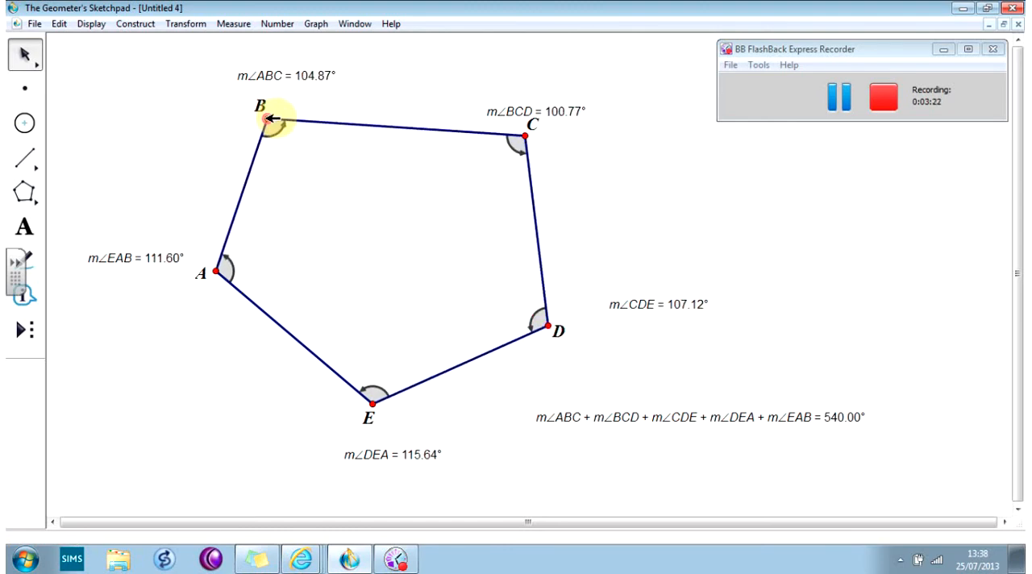
pyautogui.moveTo(268, 119); pyautogui.dragTo(278, 116)
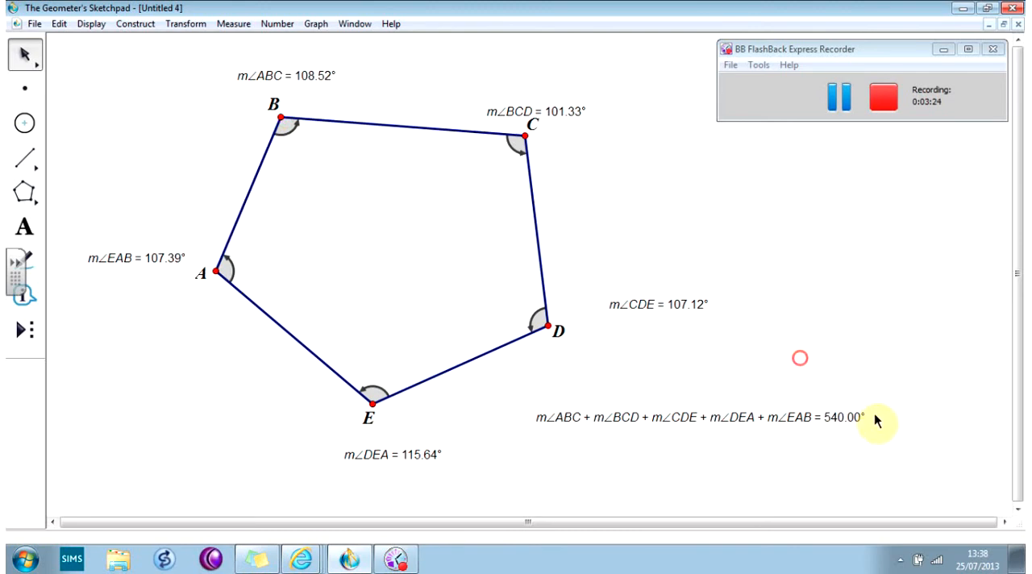
pyautogui.moveTo(612, 400)
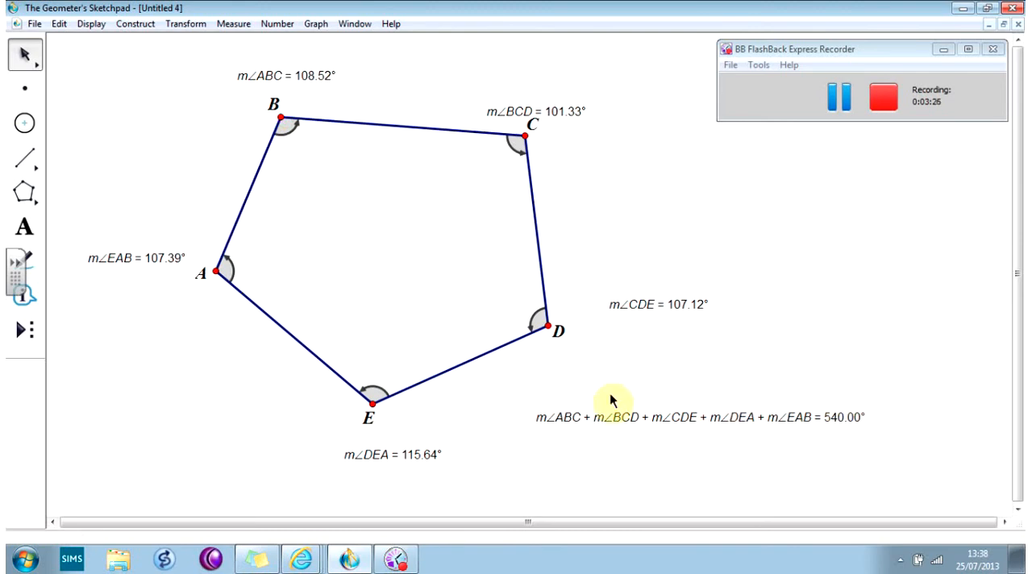